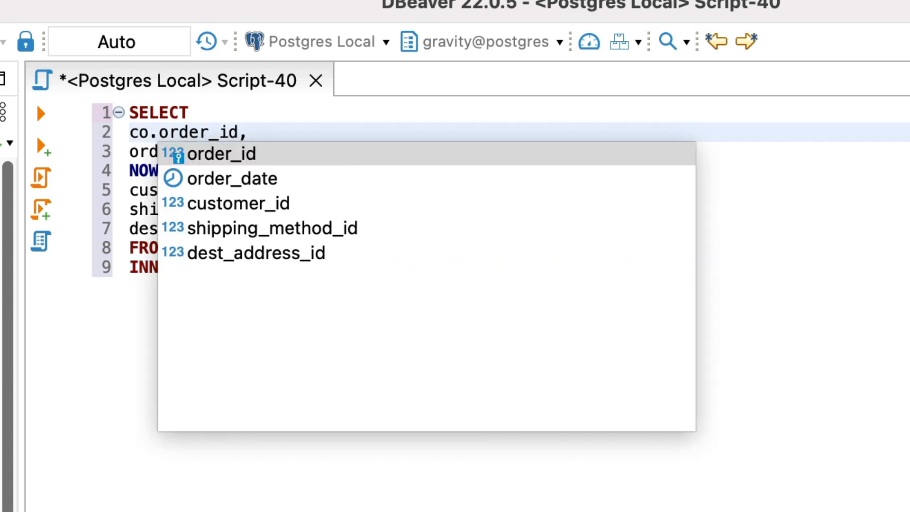
Step: Prefix order_id and order_date with the co alias in the SELECT list
{"action": "left_click", "coordinate": [236, 178]}
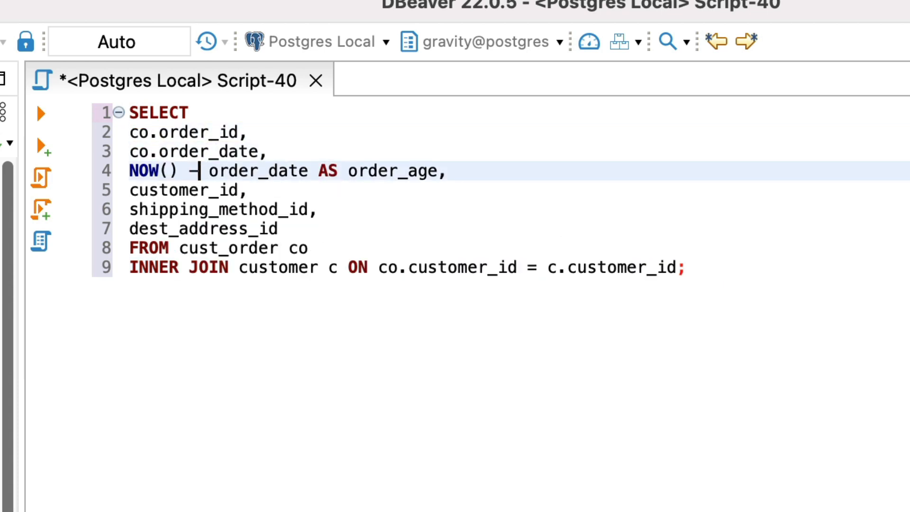